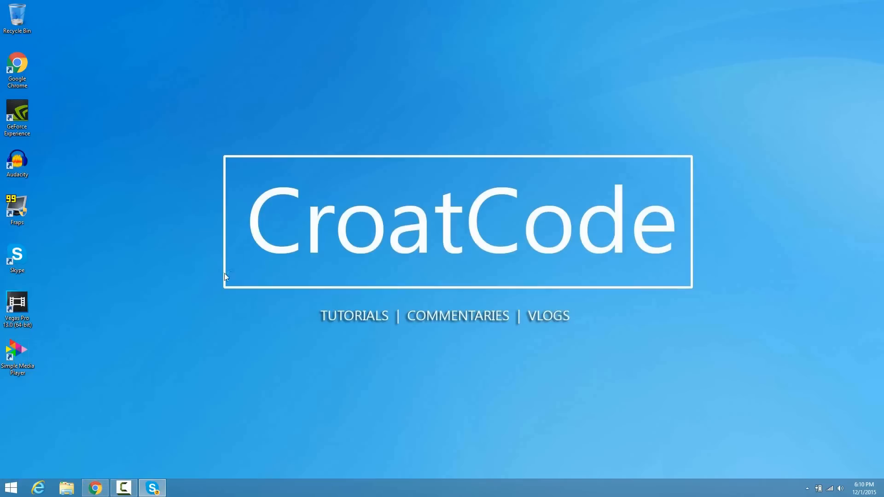
{"action": "mouse_move", "coordinate": [241, 252]}
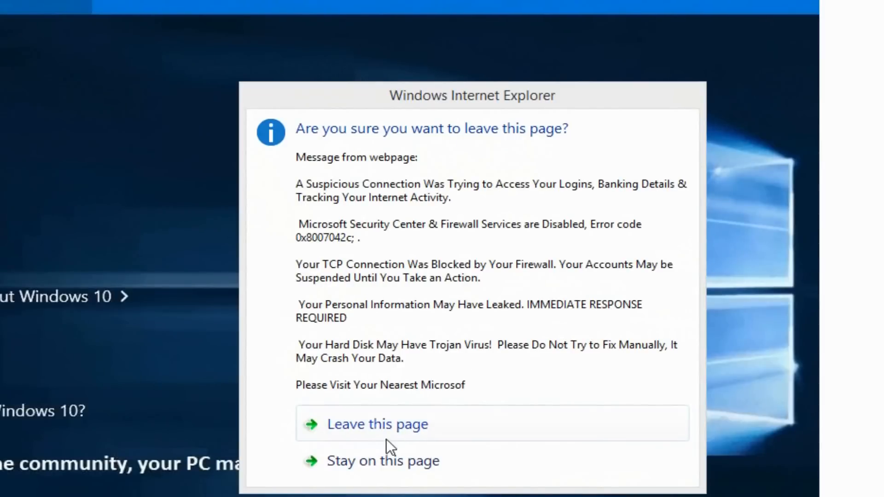
- Dismiss the fake security warning and start the FREE-edition download from the Malwarebytes download page
{"action": "left_click", "coordinate": [378, 424]}
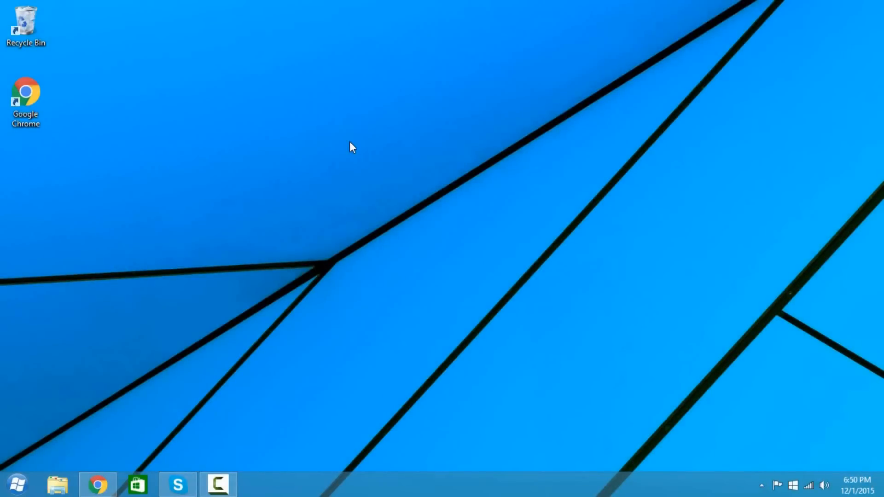
{"action": "mouse_move", "coordinate": [252, 292]}
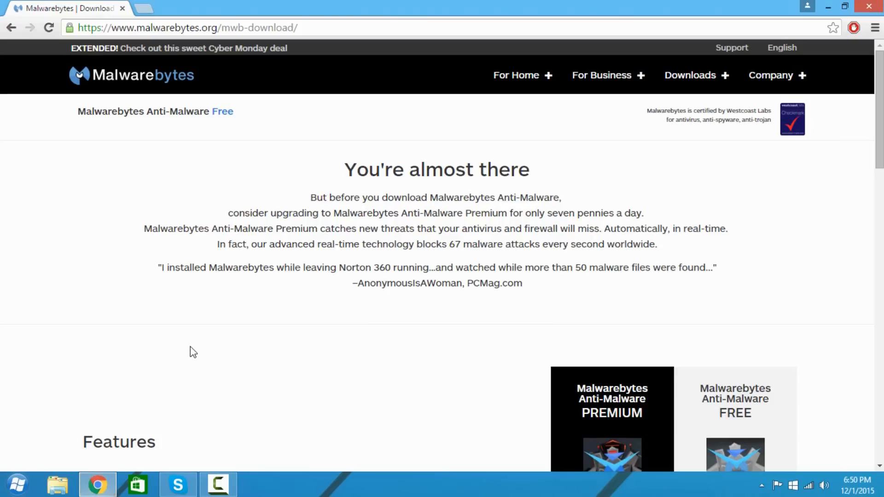
{"action": "scroll", "scroll_direction": "down", "scroll_amount": 3}
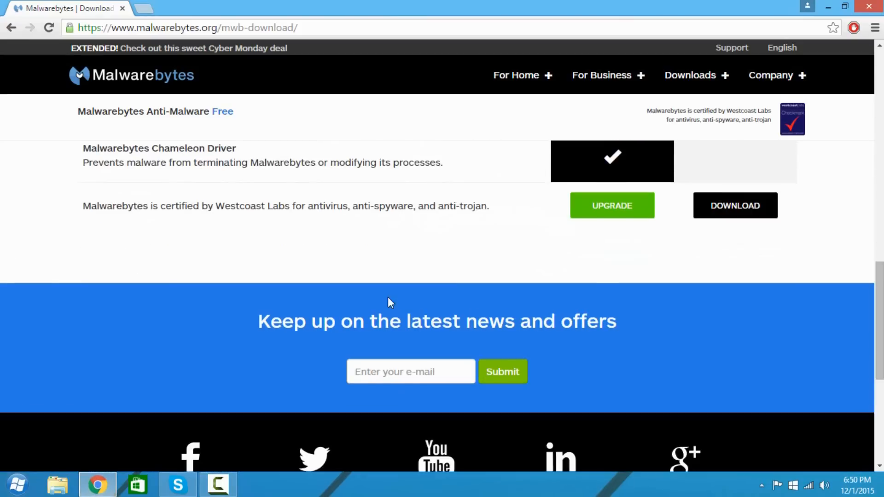
{"action": "left_click", "coordinate": [735, 206]}
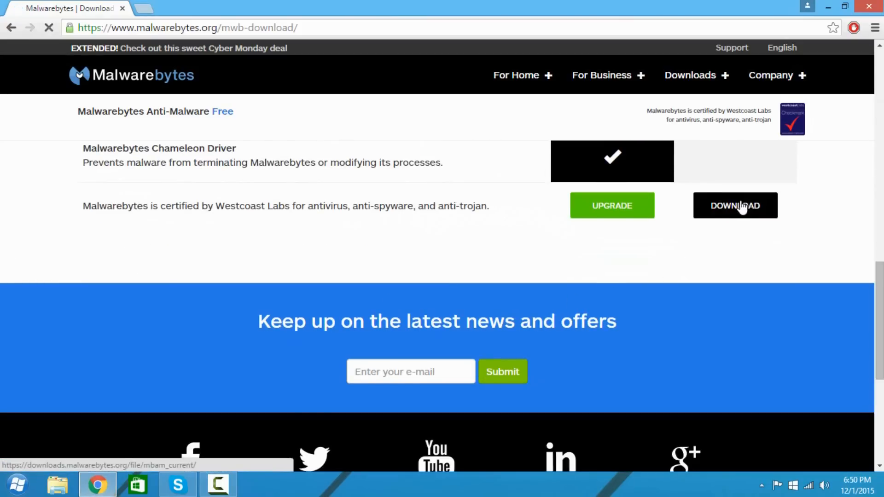
{"action": "left_click", "coordinate": [735, 206]}
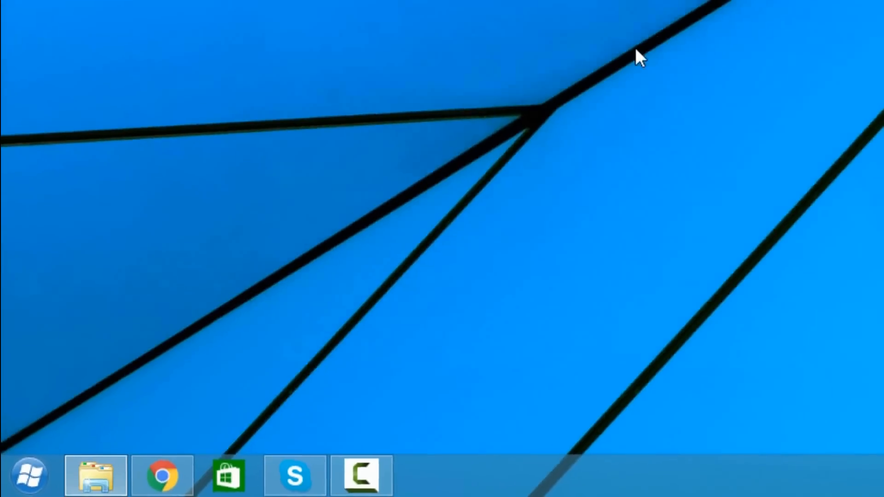
{"action": "left_click", "coordinate": [95, 475]}
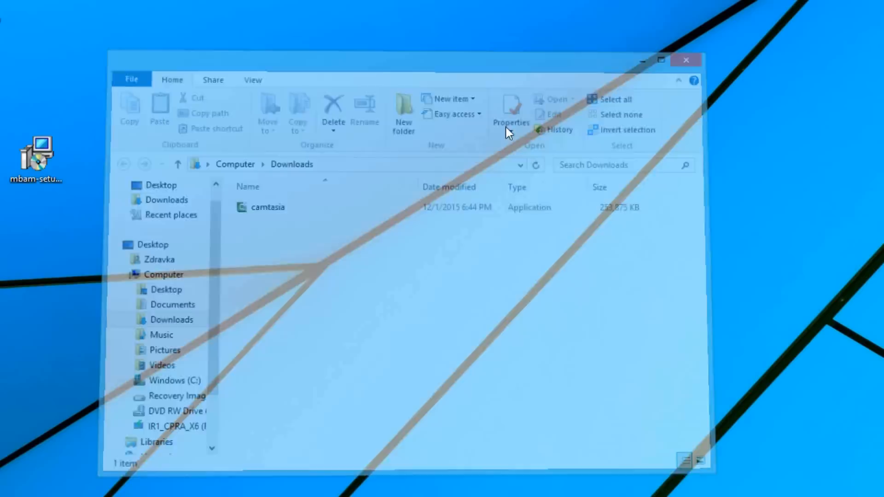
{"action": "left_click", "coordinate": [686, 60]}
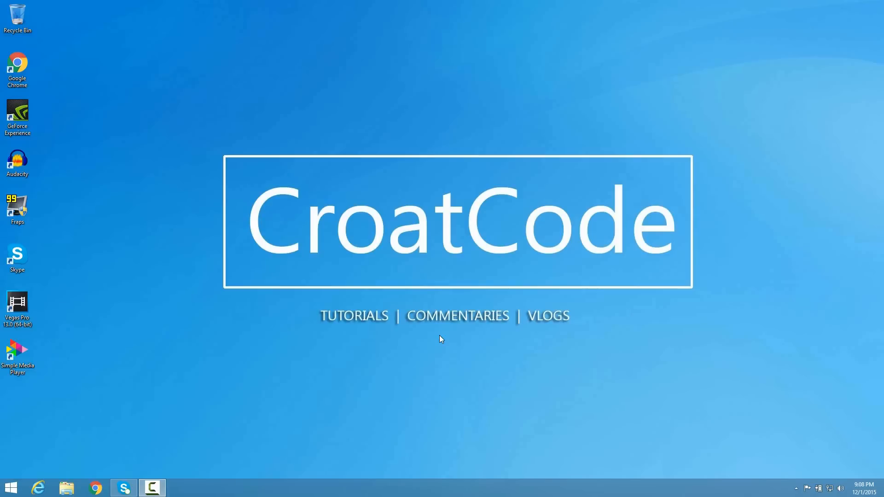
- Copy mbam-setup from the D: drive onto the desktop and launch it
{"action": "left_click", "coordinate": [66, 488]}
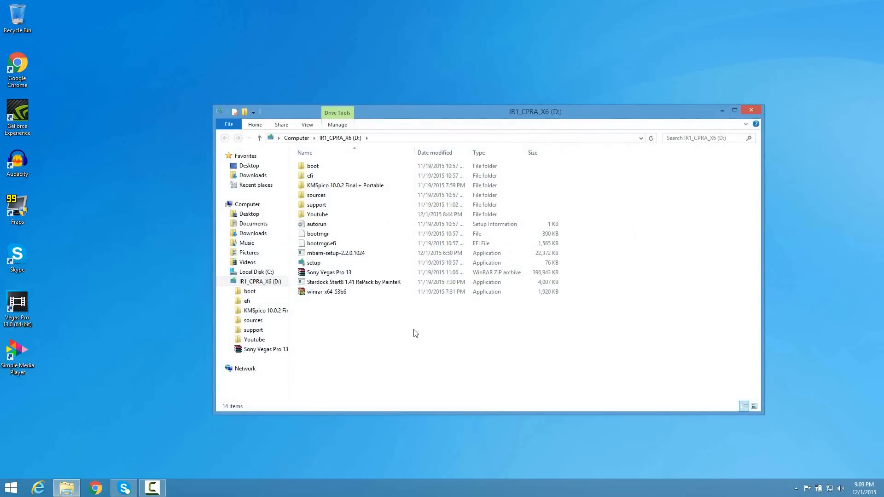
{"action": "left_click", "coordinate": [336, 252]}
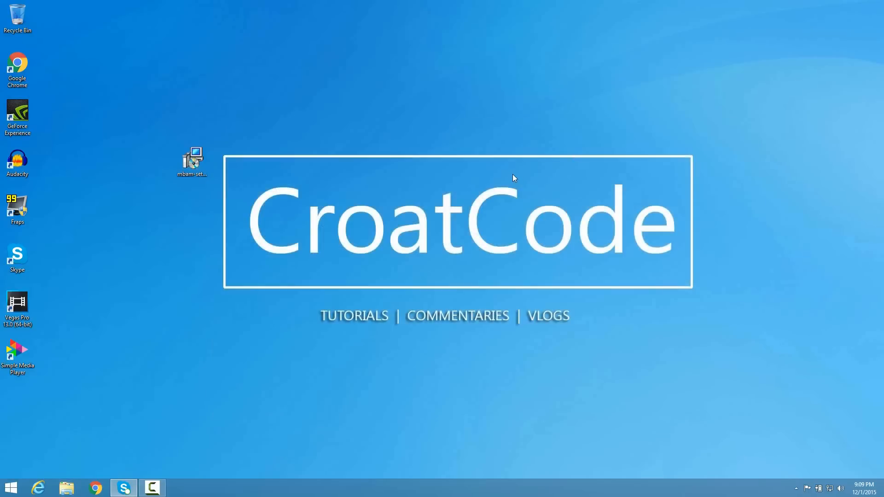
{"action": "left_click_drag", "start_coordinate": [192, 160], "coordinate": [251, 152]}
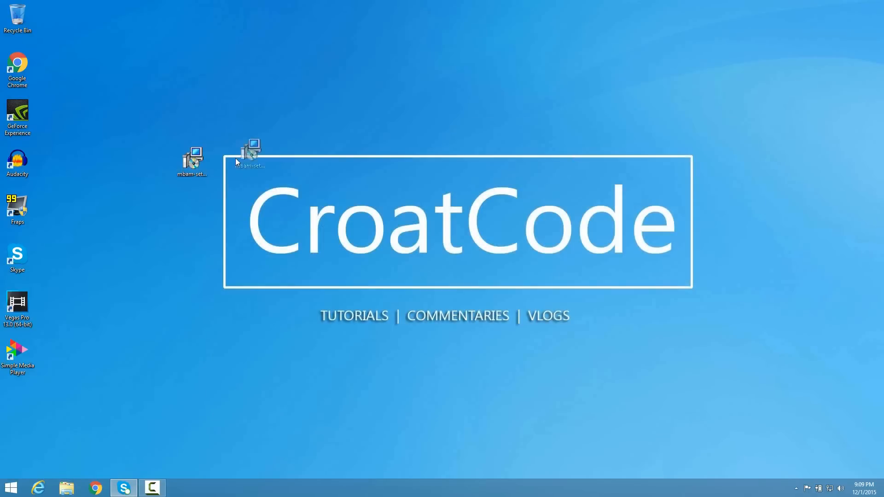
{"action": "left_click_drag", "start_coordinate": [250, 151], "coordinate": [367, 117]}
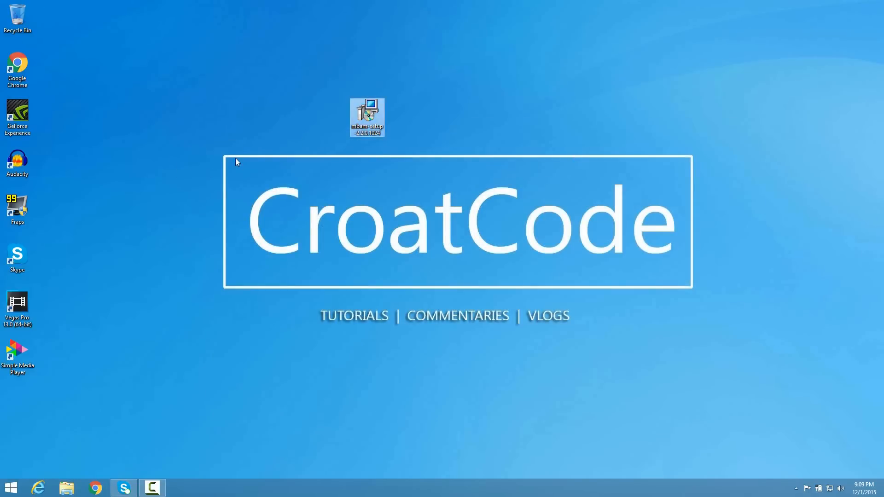
{"action": "double_click", "coordinate": [367, 117]}
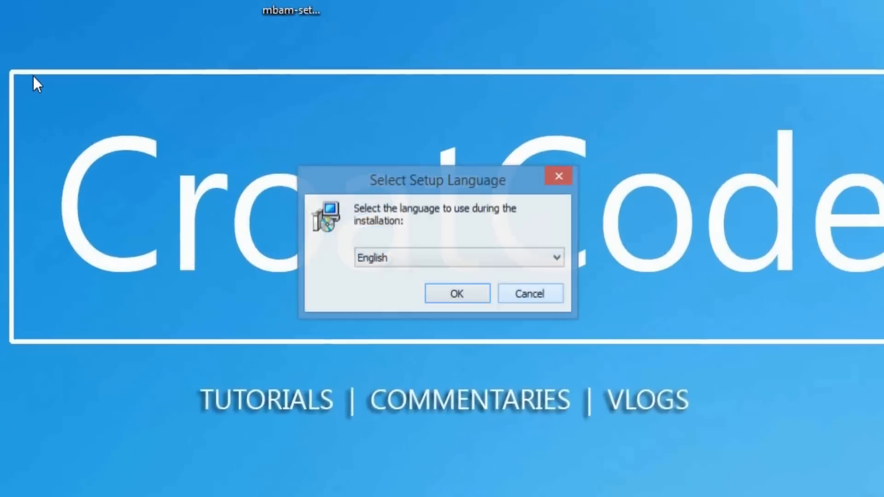
- Run the setup wizard in English, accepting the license and keeping default shortcuts and desktop icon
{"action": "left_click", "coordinate": [456, 293]}
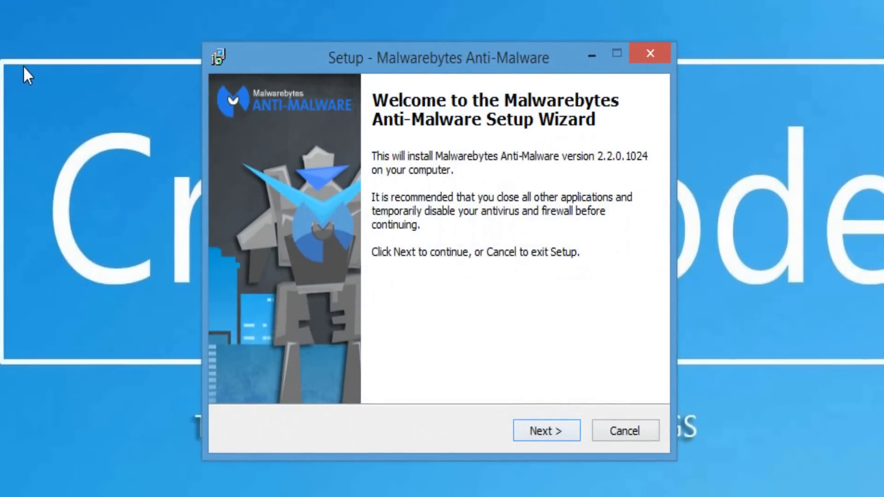
{"action": "left_click", "coordinate": [544, 430]}
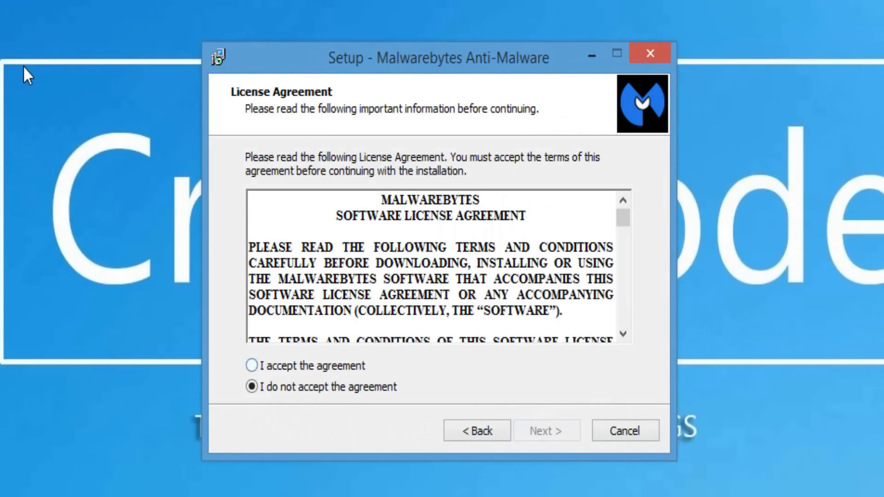
{"action": "left_click", "coordinate": [544, 430]}
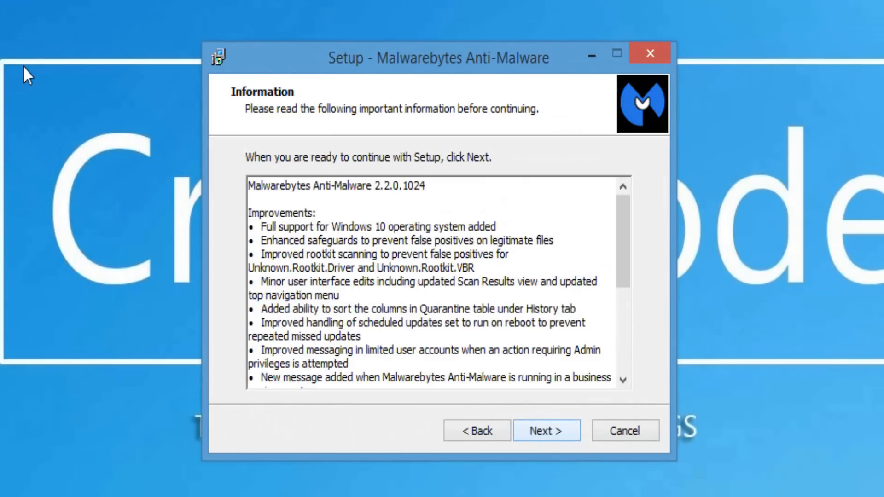
{"action": "left_click", "coordinate": [545, 431]}
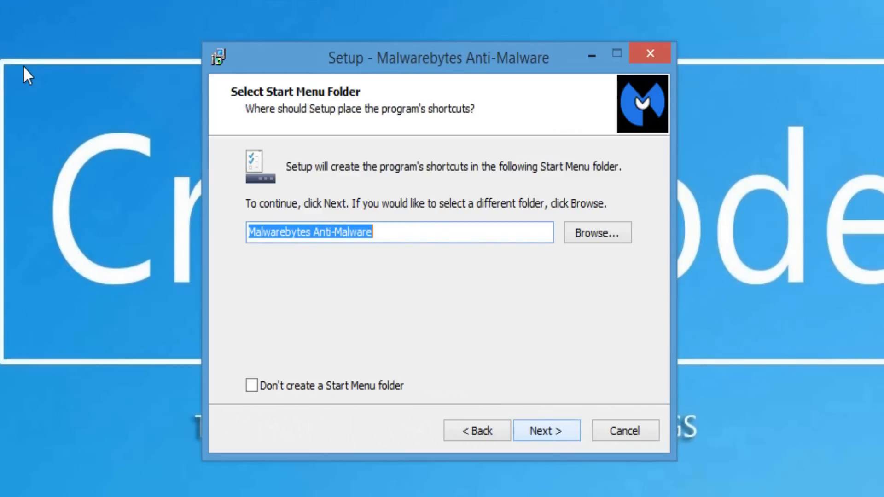
{"action": "left_click", "coordinate": [545, 430]}
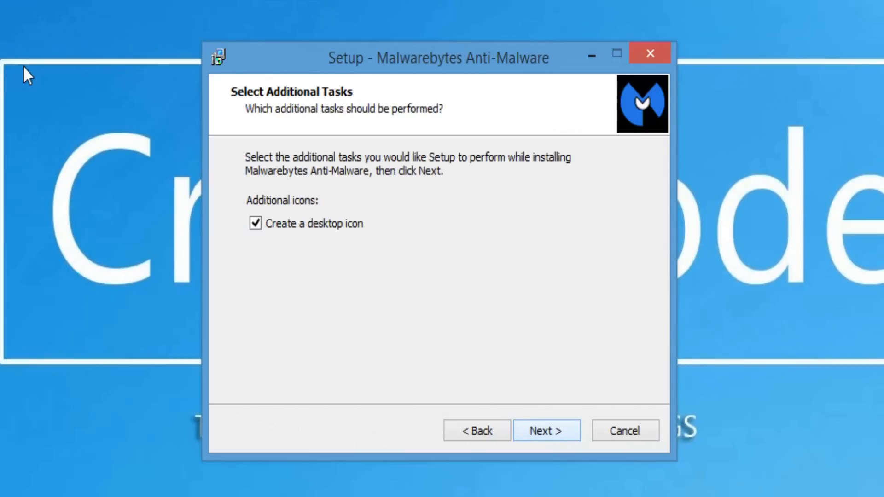
{"action": "left_click", "coordinate": [545, 430]}
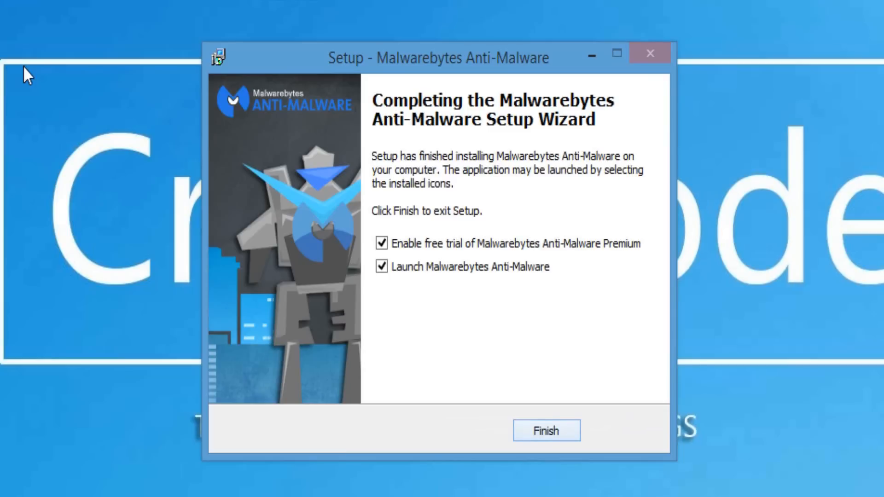
- Decline the Premium free trial and finish setup, launching the program
{"action": "left_click", "coordinate": [382, 243]}
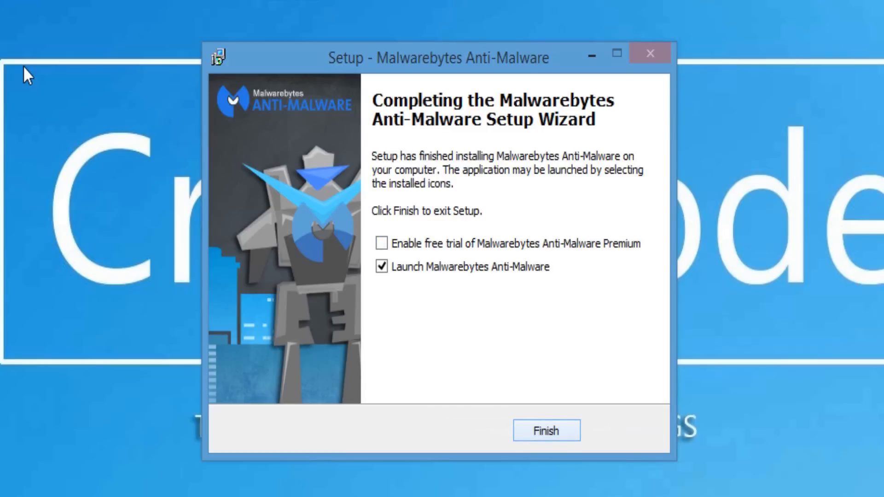
{"action": "left_click", "coordinate": [544, 430]}
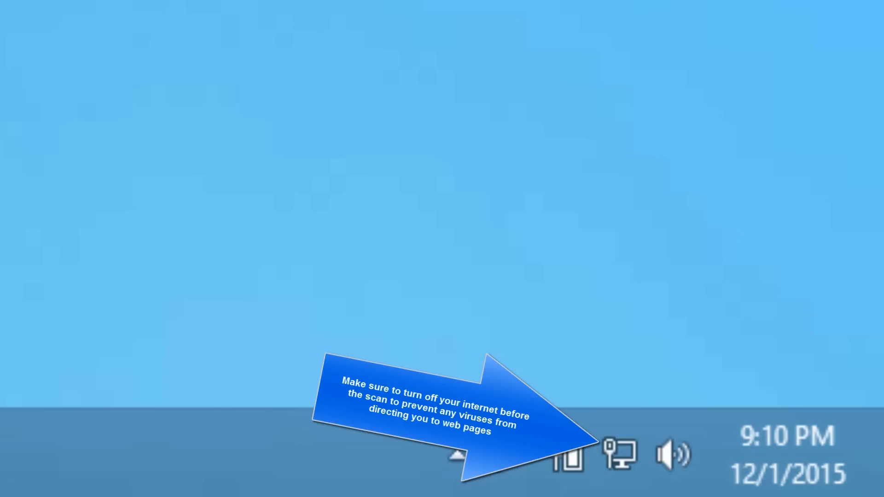
- Configure a Custom Scan covering drive C: with Scan for Rootkits enabled and start it
{"action": "left_click", "coordinate": [618, 454]}
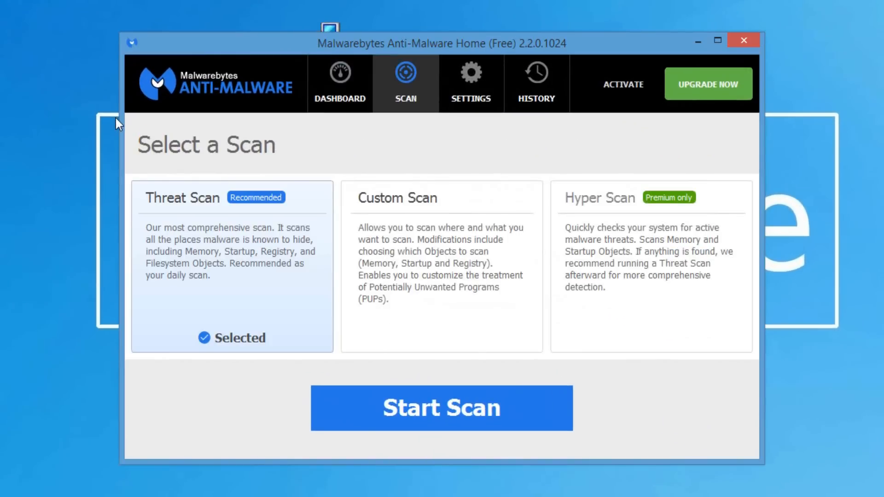
{"action": "left_click", "coordinate": [441, 265]}
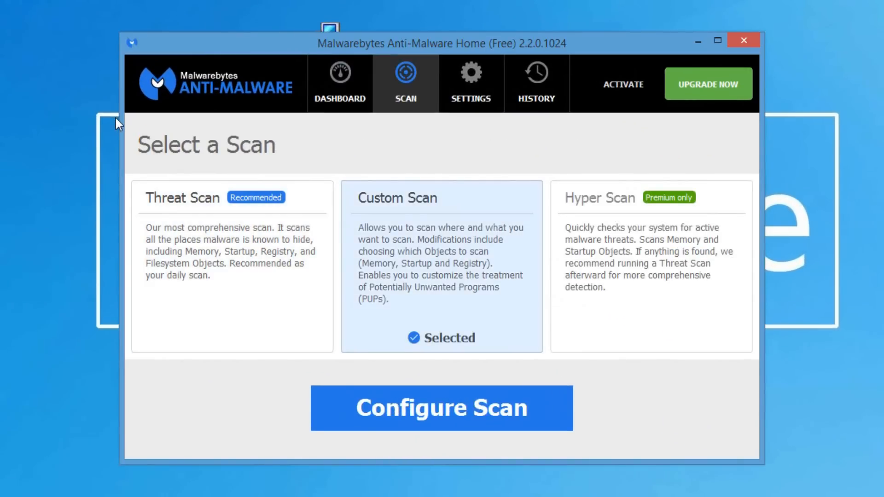
{"action": "left_click", "coordinate": [441, 408]}
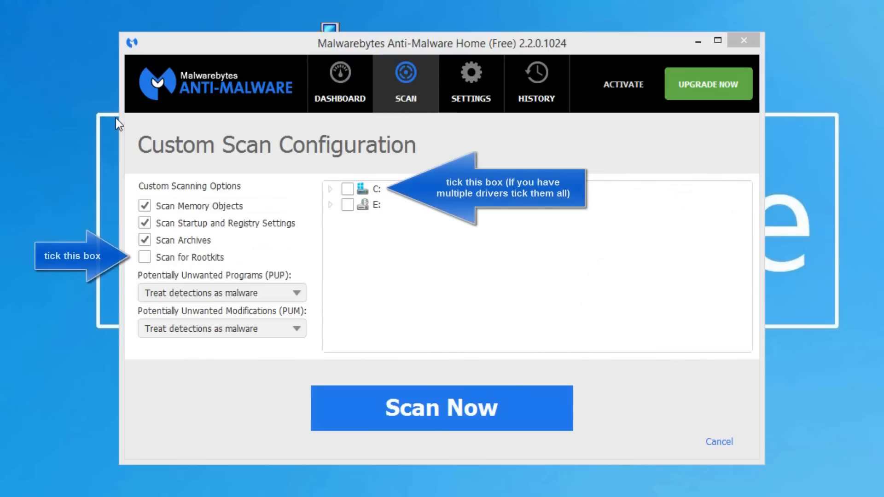
{"action": "left_click", "coordinate": [348, 189]}
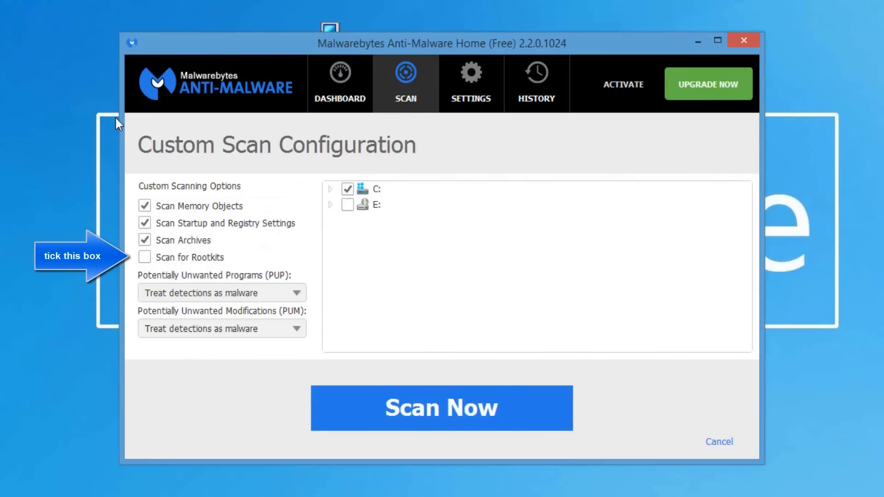
{"action": "left_click", "coordinate": [144, 257]}
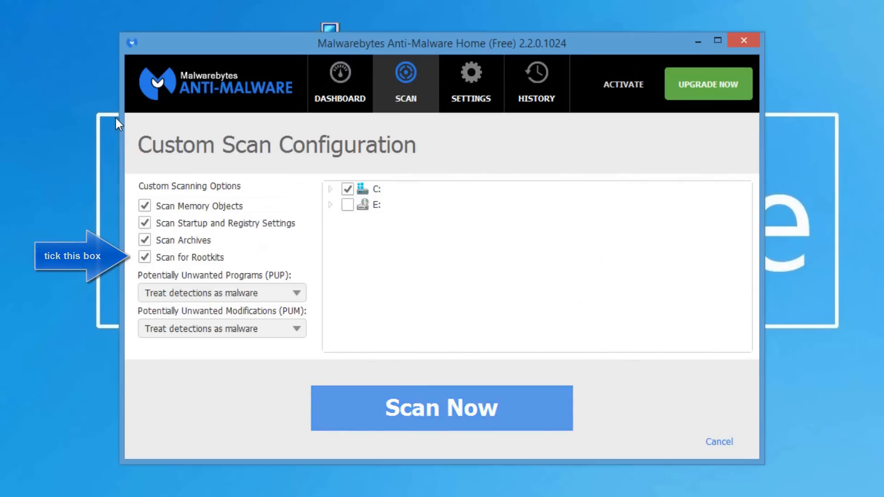
{"action": "left_click", "coordinate": [441, 408]}
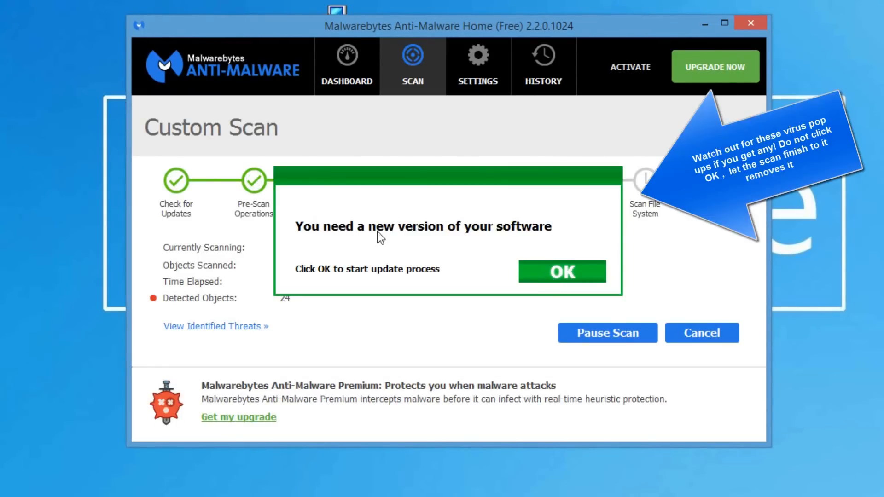
{"action": "mouse_move", "coordinate": [416, 32]}
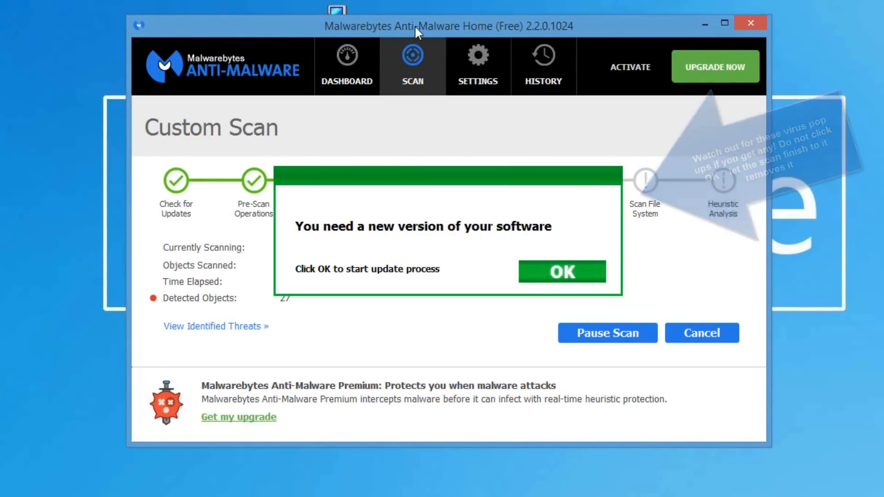
- Wait out the scan past the fake update pop-up until the 1059-threat results list appears
{"action": "left_click", "coordinate": [560, 271]}
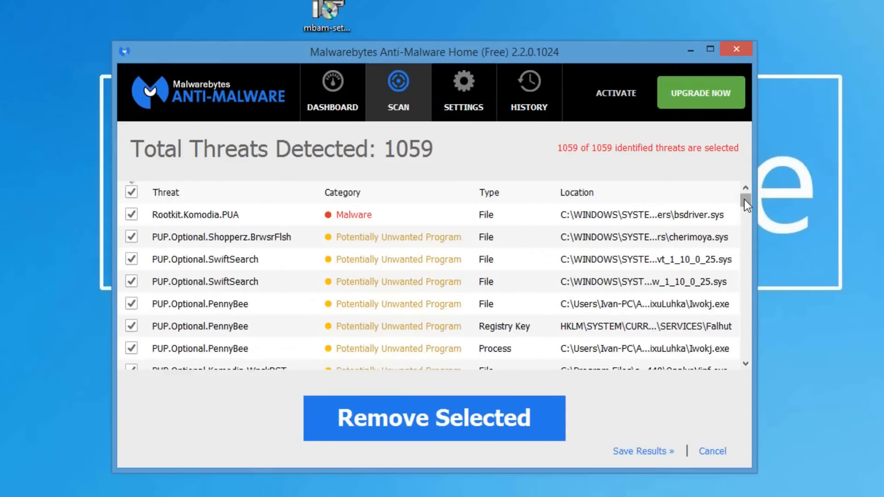
- Review the threat list with all 1059 items checked and remove them to quarantine
{"action": "scroll", "scroll_direction": "down", "scroll_amount": 3}
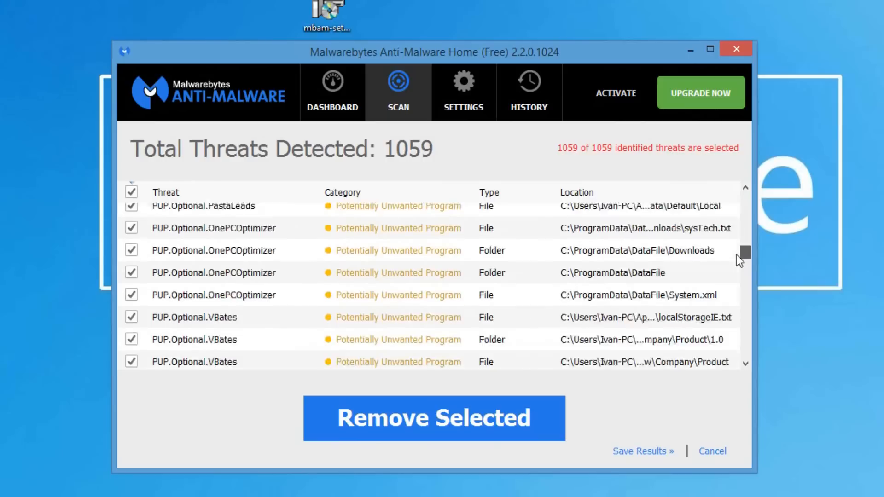
{"action": "scroll", "scroll_direction": "down", "scroll_amount": 3}
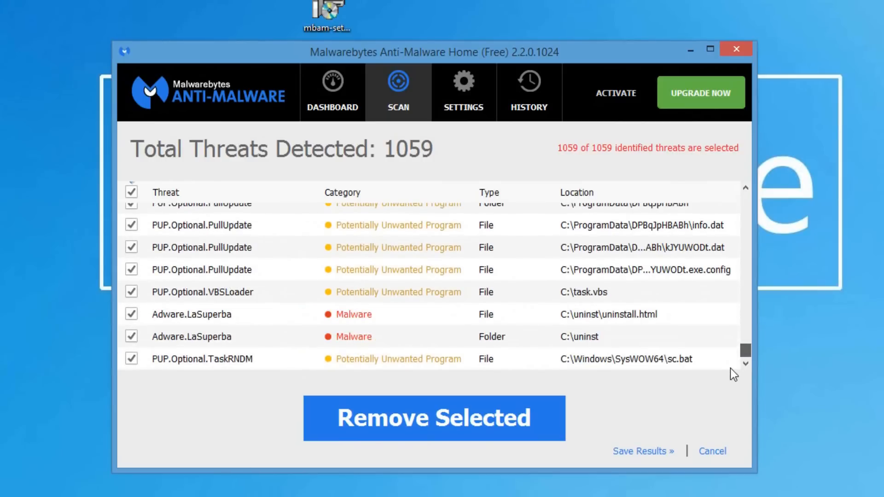
{"action": "scroll", "scroll_direction": "up", "scroll_amount": 3}
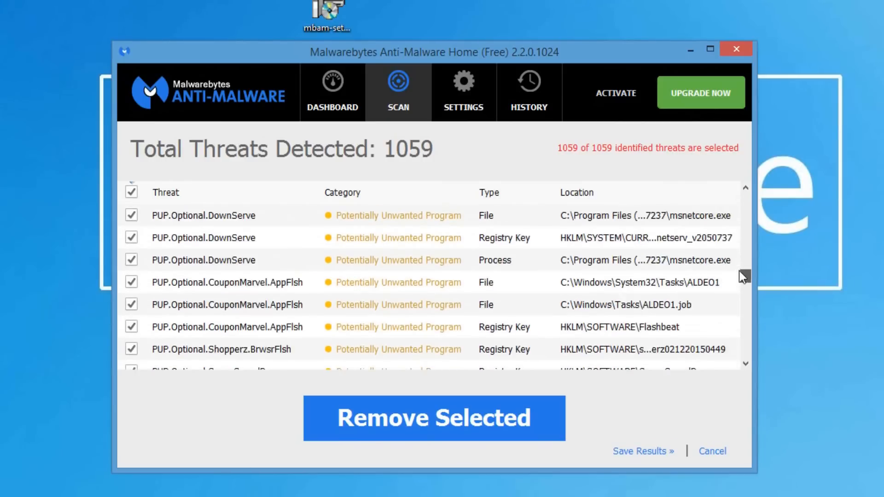
{"action": "scroll", "scroll_direction": "down", "scroll_amount": 3}
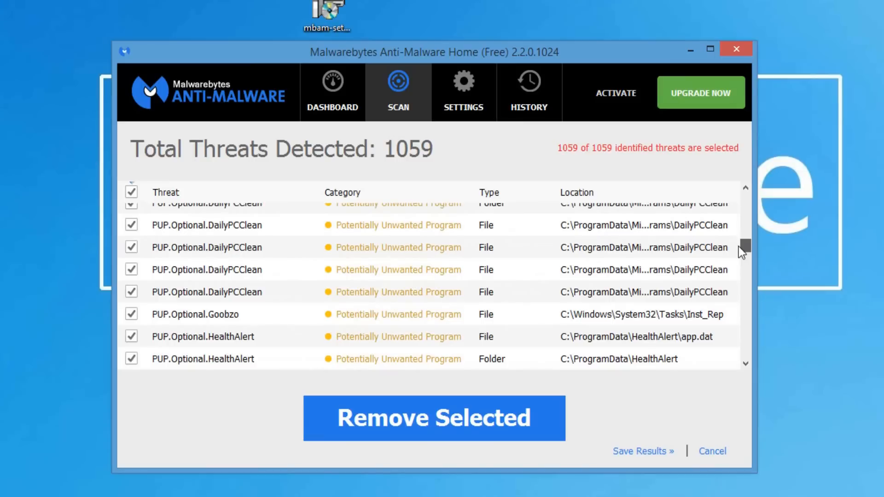
{"action": "scroll", "scroll_direction": "down", "scroll_amount": 3}
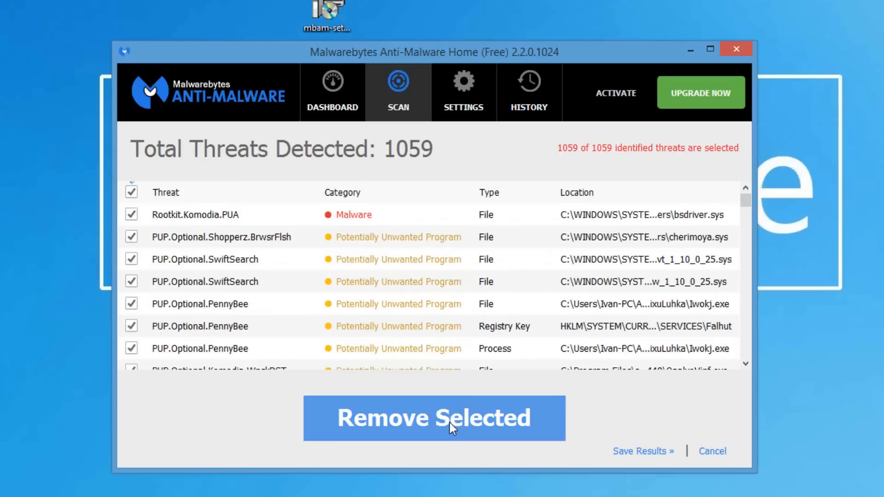
{"action": "left_click", "coordinate": [434, 418]}
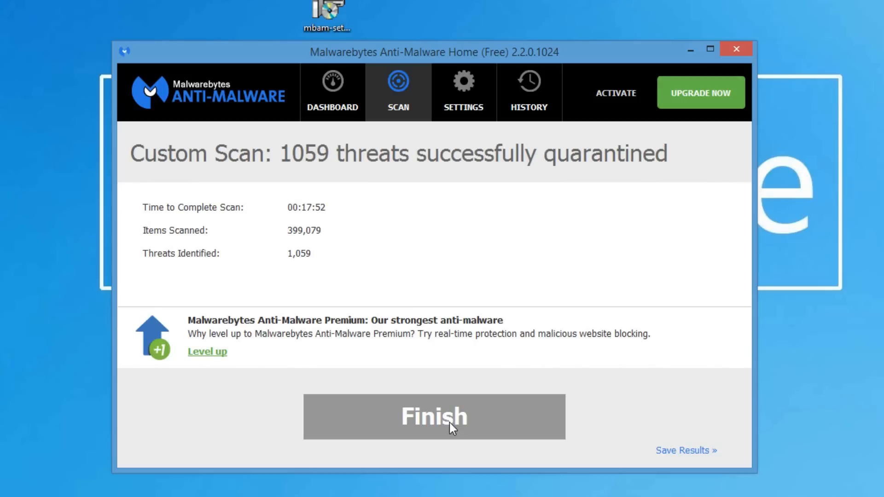
- Finish the removal summary and agree to restart the computer
{"action": "left_click", "coordinate": [433, 417]}
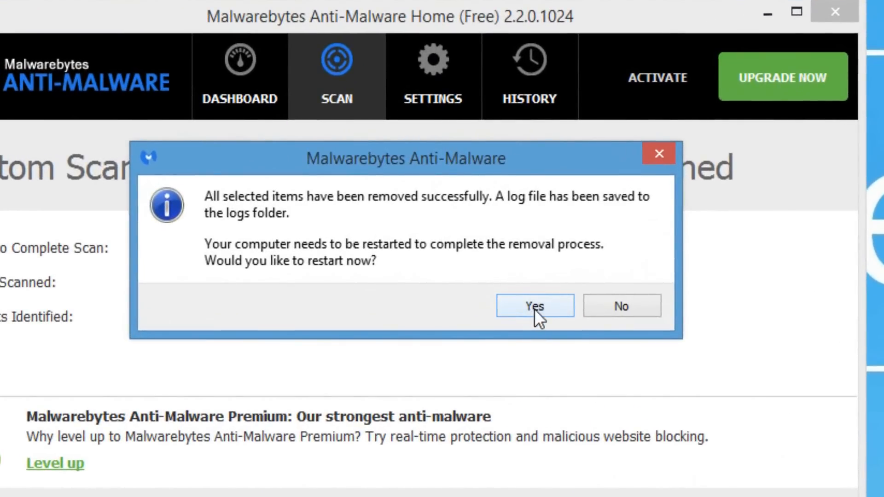
{"action": "left_click", "coordinate": [534, 305]}
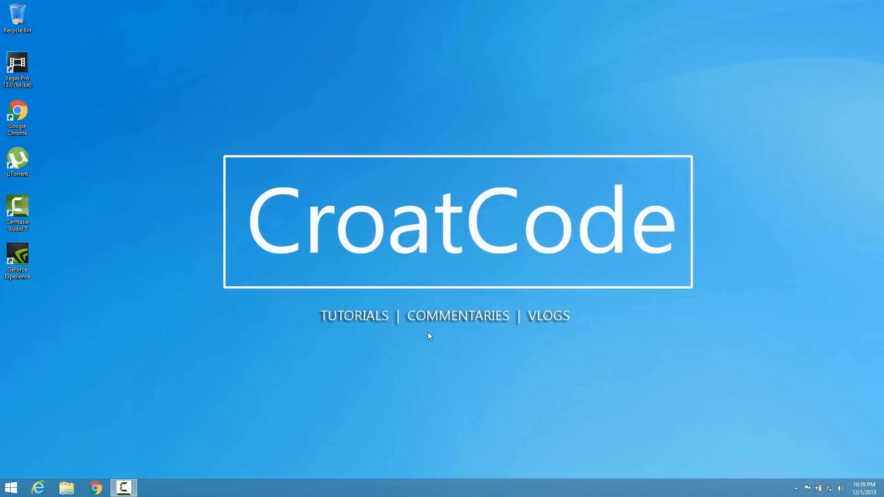
{"action": "mouse_move", "coordinate": [11, 487]}
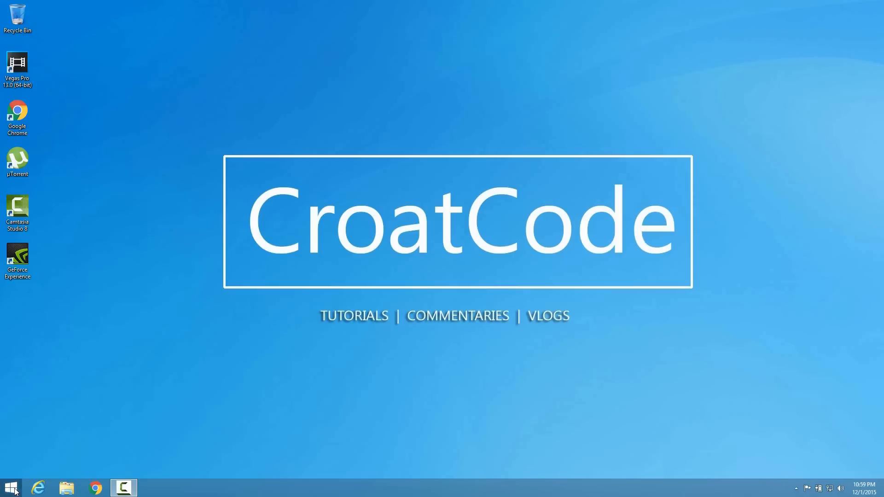
- From the Start screen, go through the Settings charm into PC settings' Update and recovery
{"action": "left_click", "coordinate": [10, 487]}
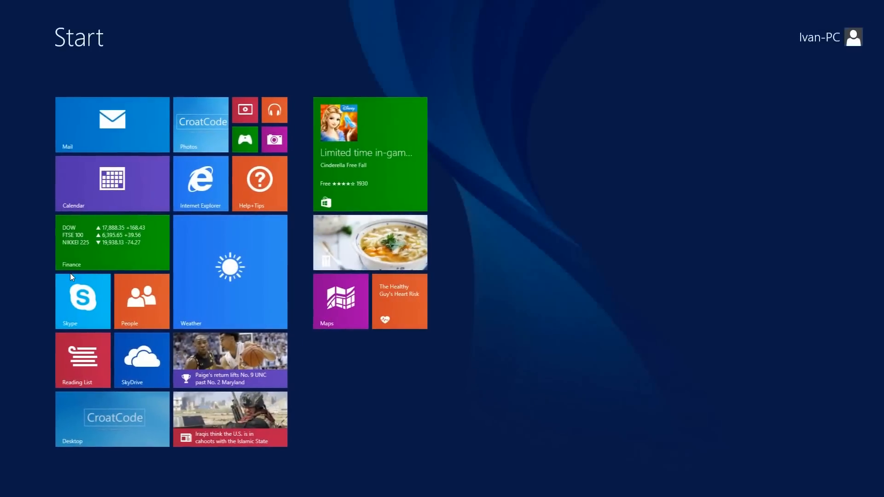
{"action": "mouse_move", "coordinate": [873, 249]}
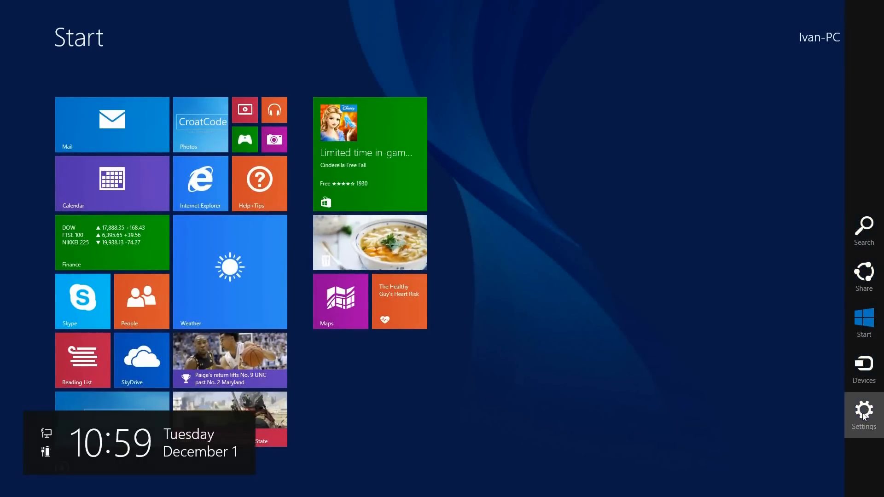
{"action": "left_click", "coordinate": [863, 412]}
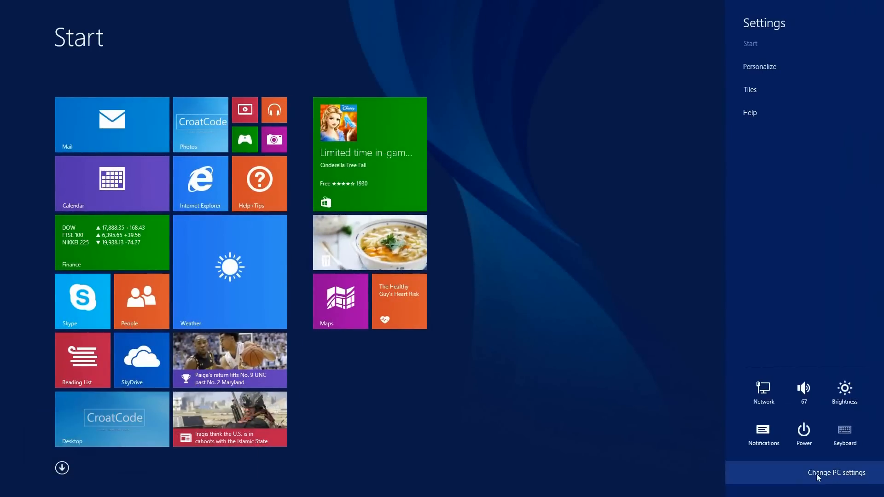
{"action": "left_click", "coordinate": [837, 472]}
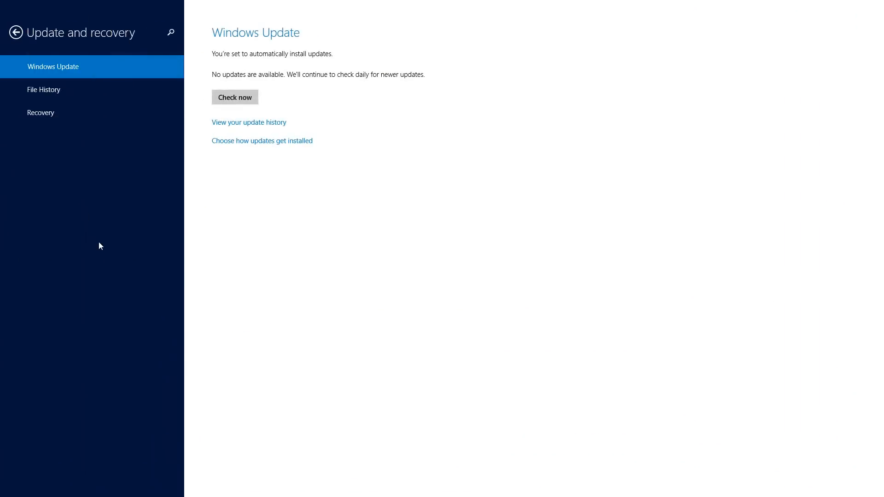
- Show the Recovery options, start 'Remove everything and reinstall Windows', then cancel the preparation
{"action": "left_click", "coordinate": [41, 113]}
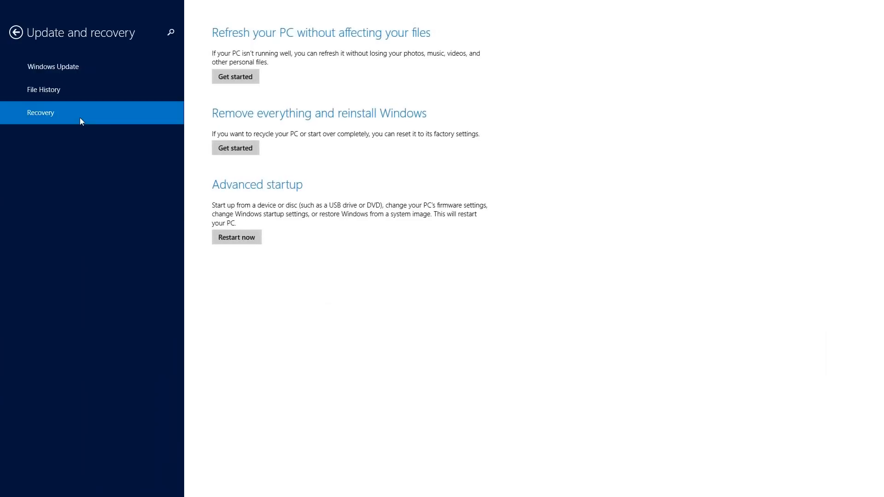
{"action": "mouse_move", "coordinate": [337, 127]}
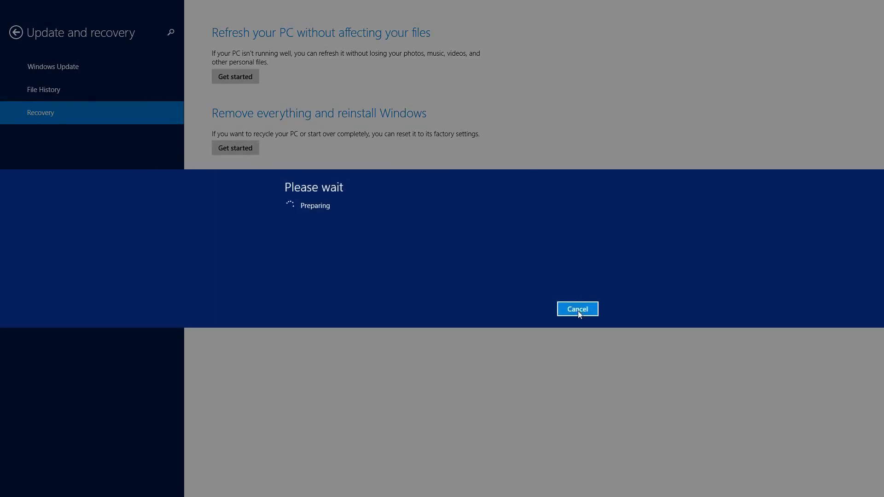
{"action": "left_click", "coordinate": [577, 310]}
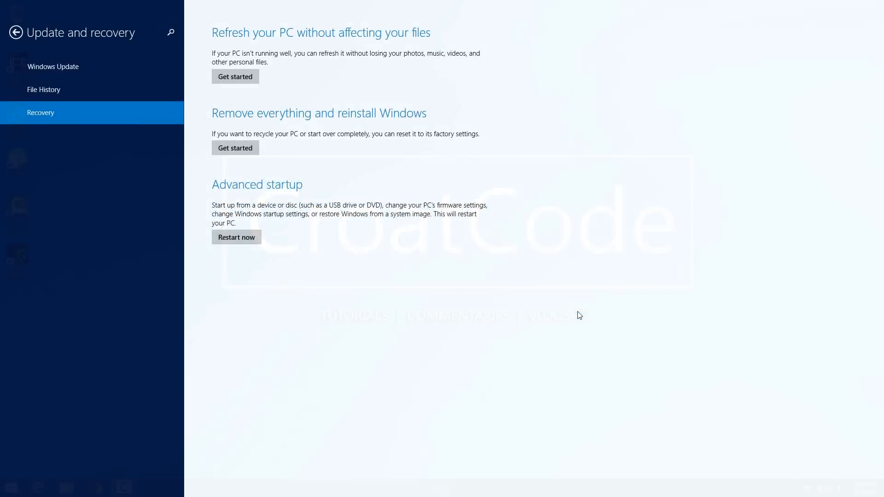